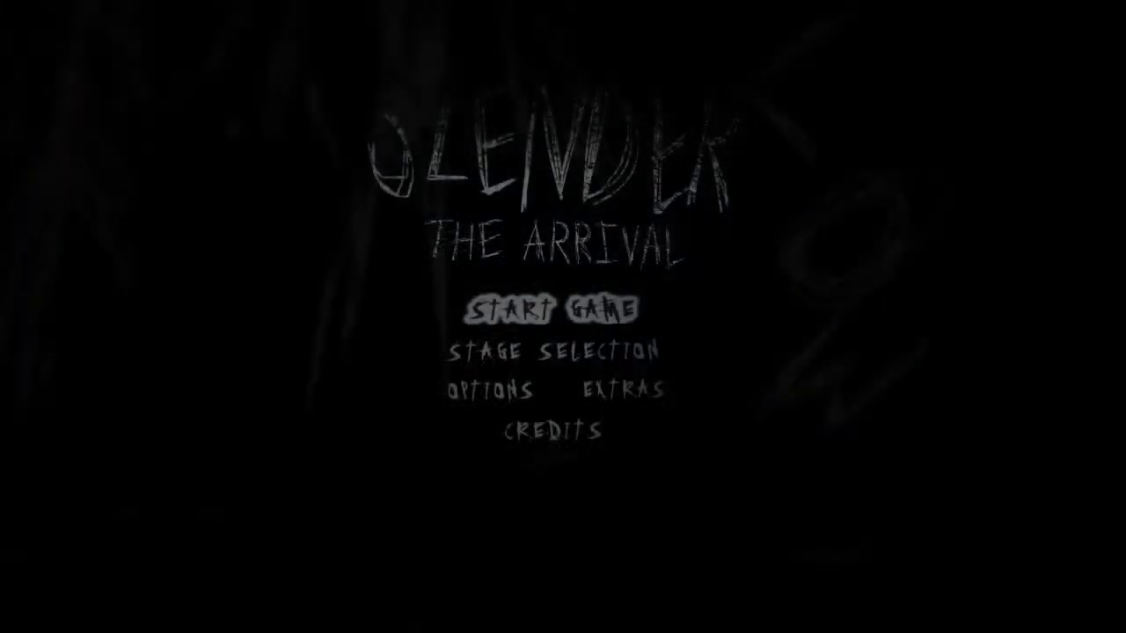
# - Advance the scrapbook from found item 2 to item 10 of 50, the Thank You note
pyautogui.click(552, 352)
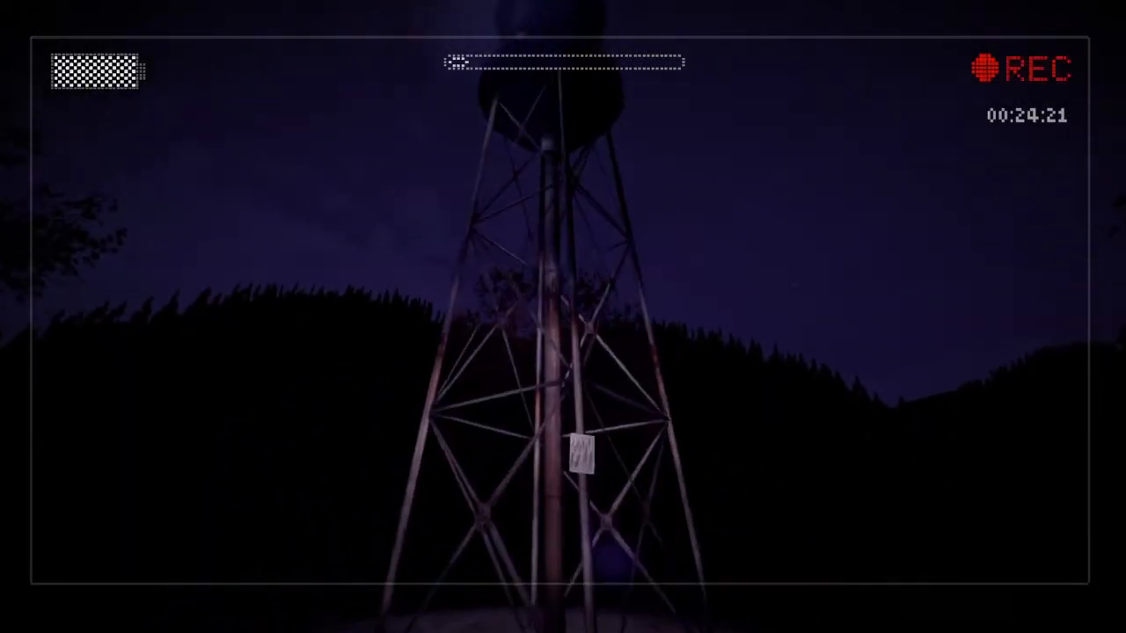
pyautogui.click(579, 453)
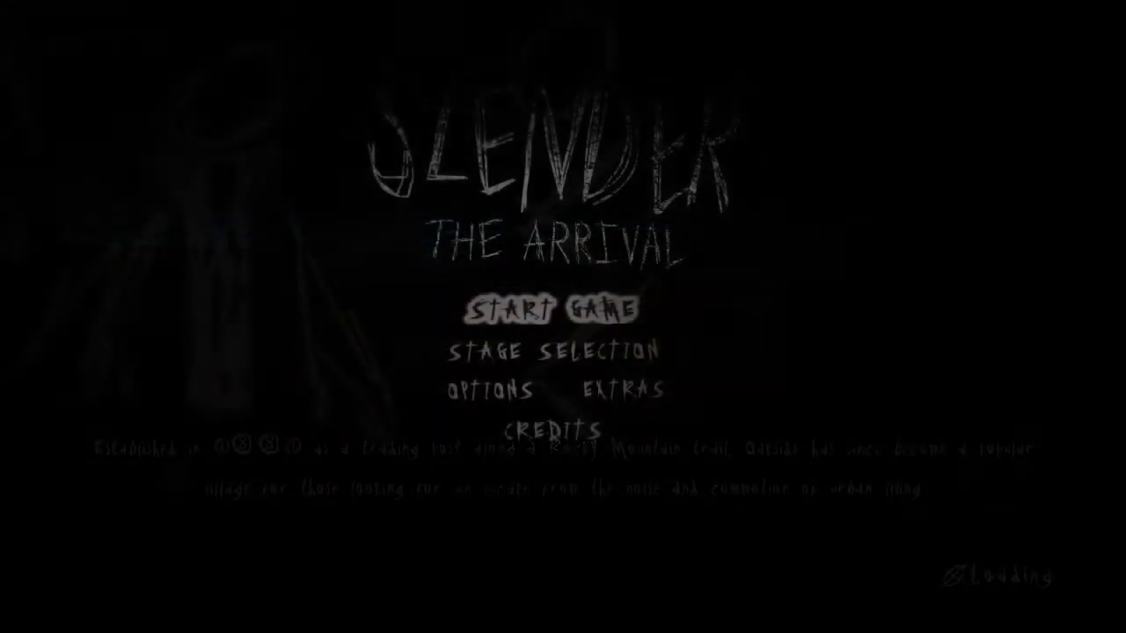
pyautogui.moveTo(489, 390)
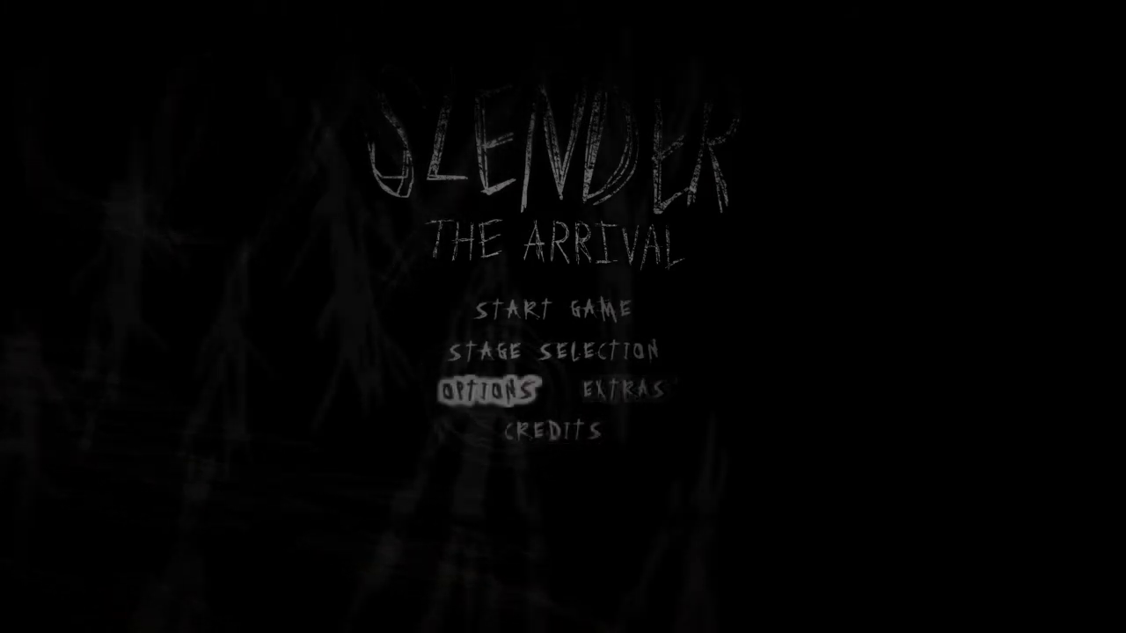
pyautogui.moveTo(553, 350)
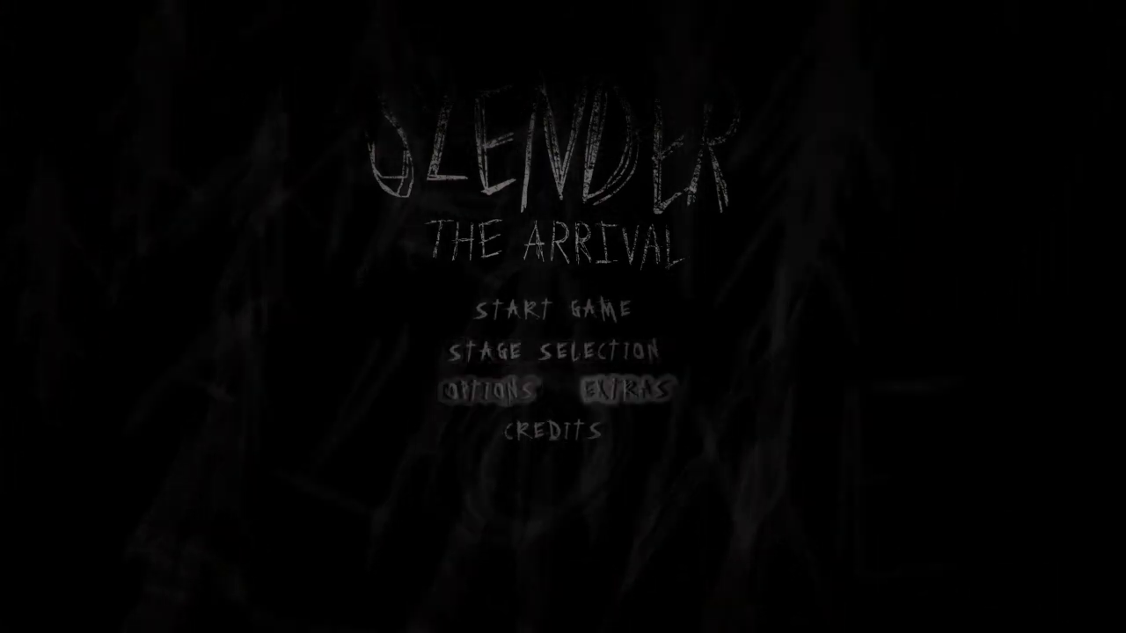
pyautogui.click(625, 390)
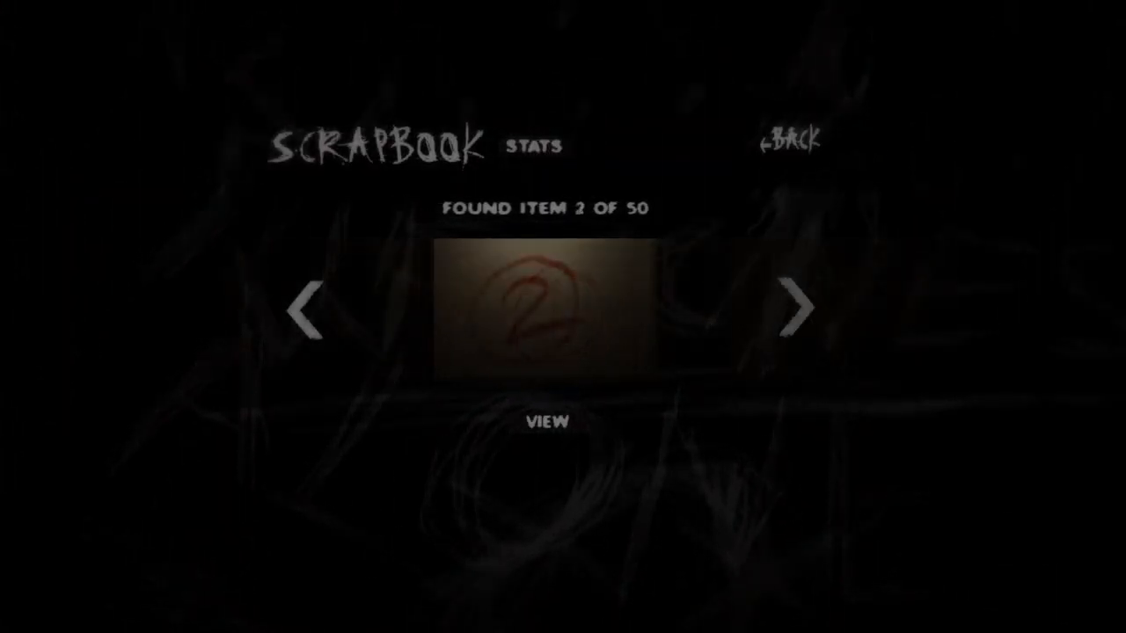
pyautogui.click(794, 308)
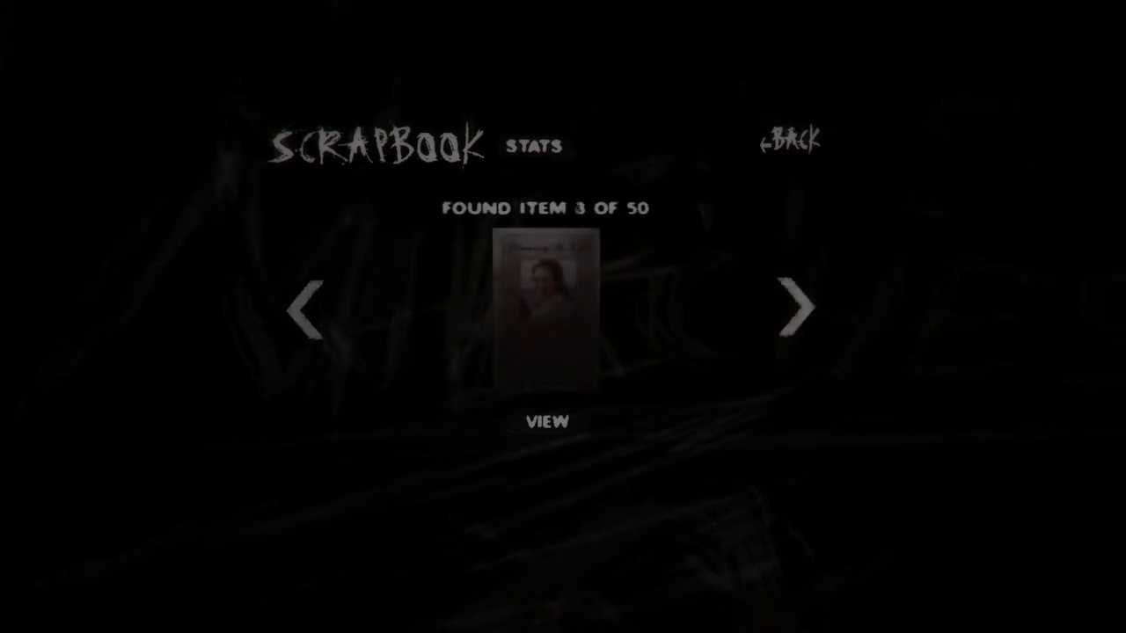
pyautogui.click(794, 309)
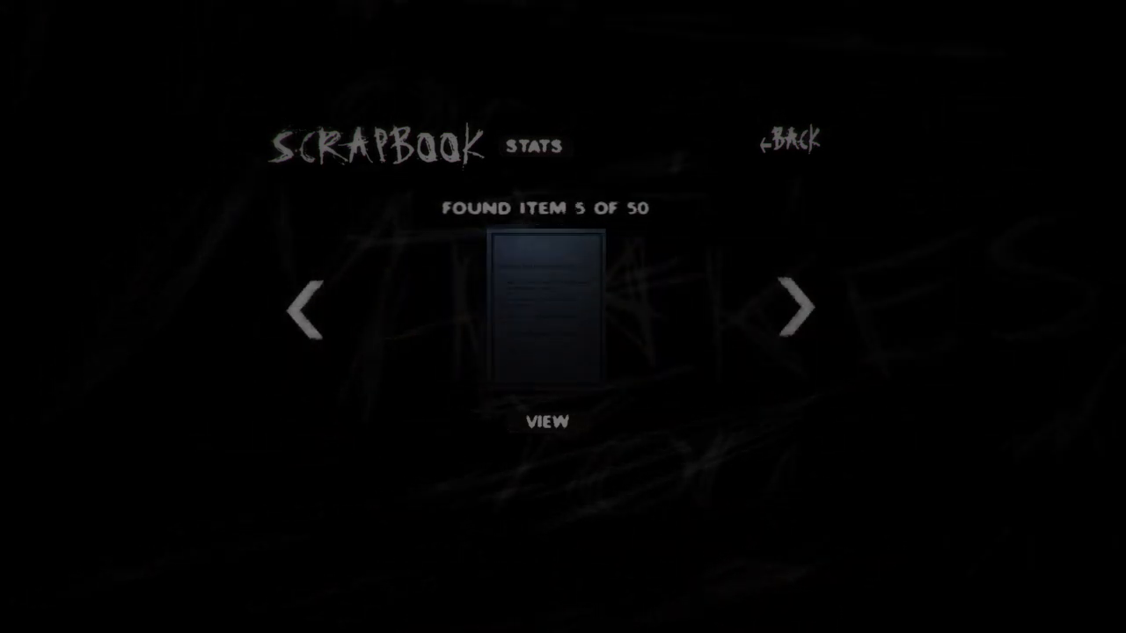
pyautogui.click(793, 309)
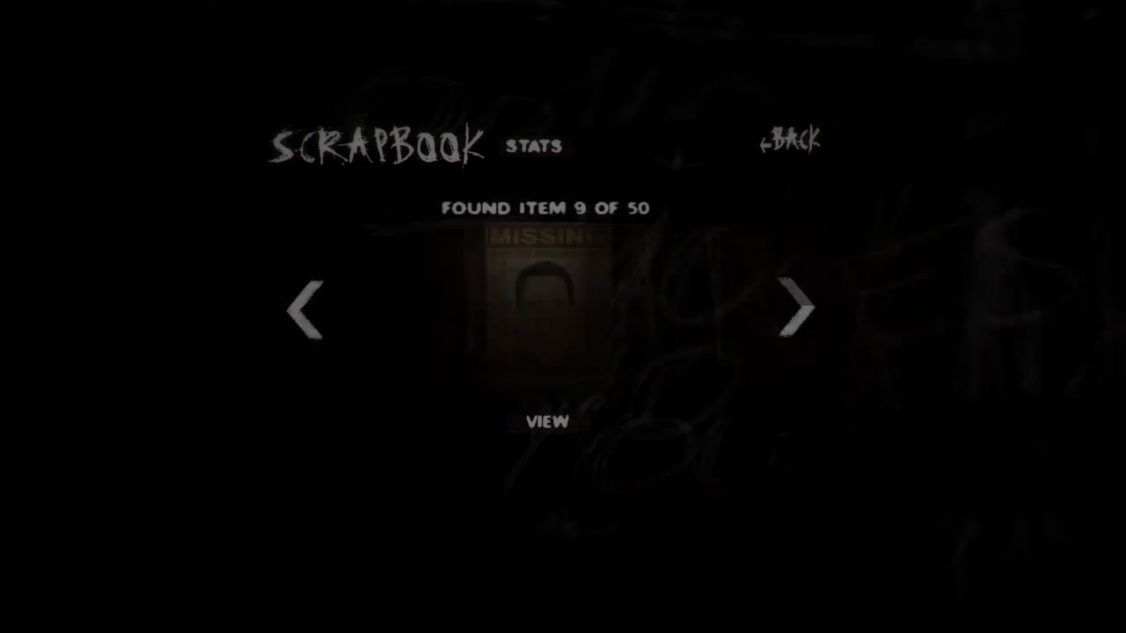
pyautogui.click(796, 309)
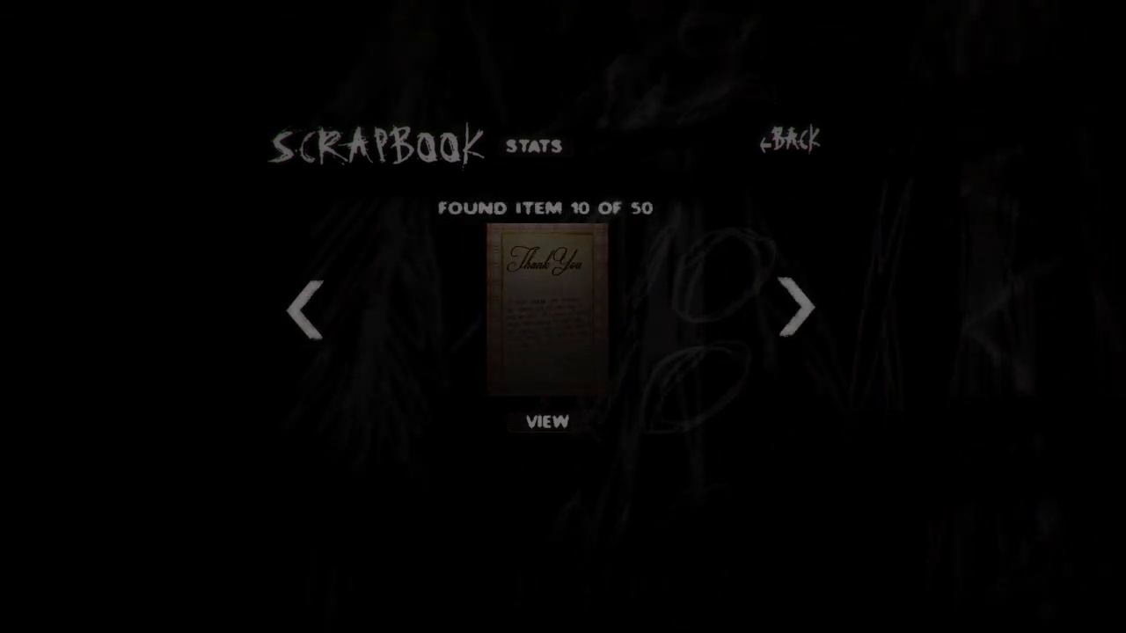